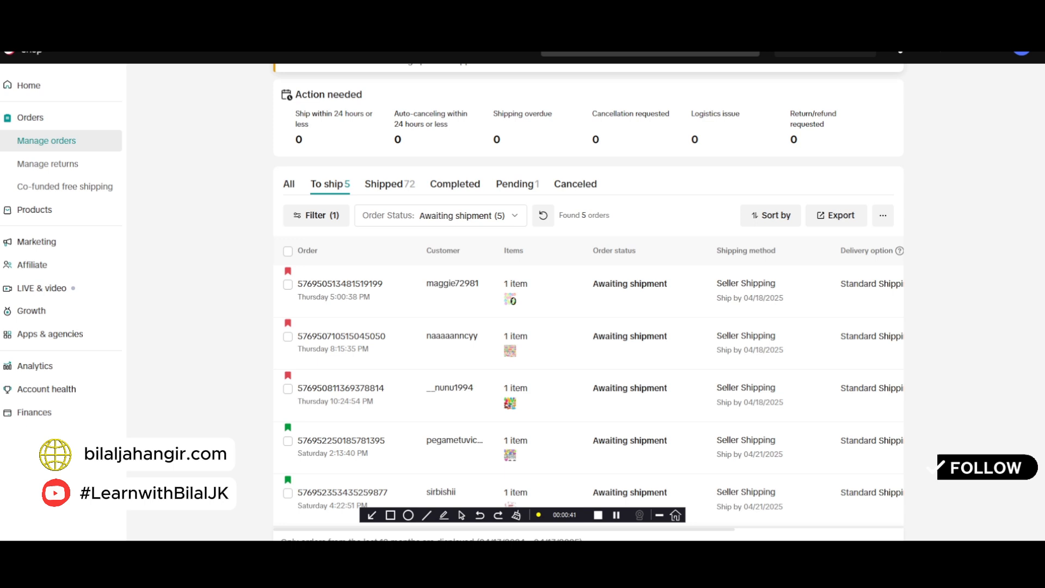
{"action": "left_click", "coordinate": [340, 283]}
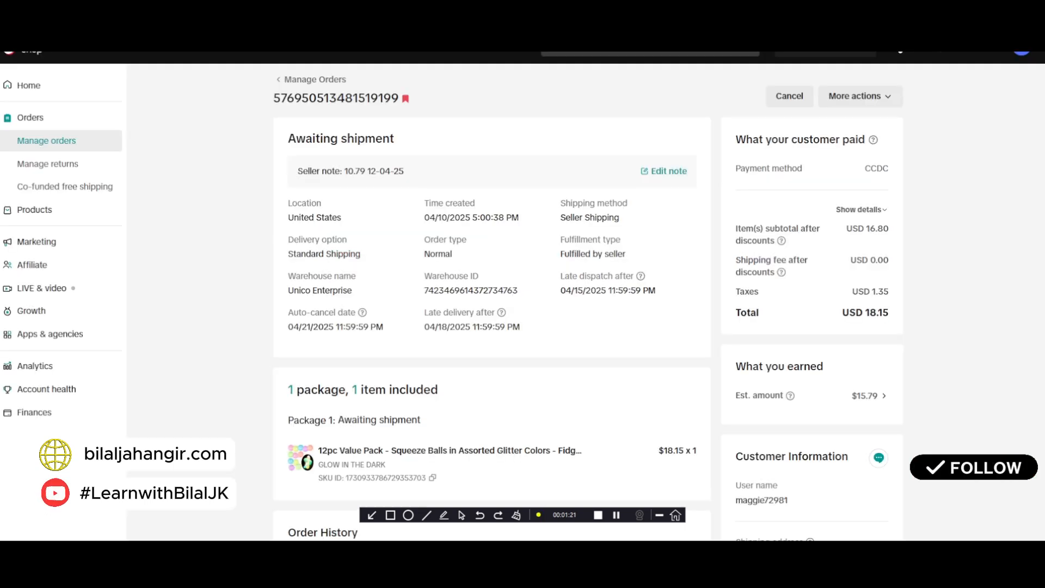
{"action": "scroll", "scroll_direction": "down", "scroll_amount": 3}
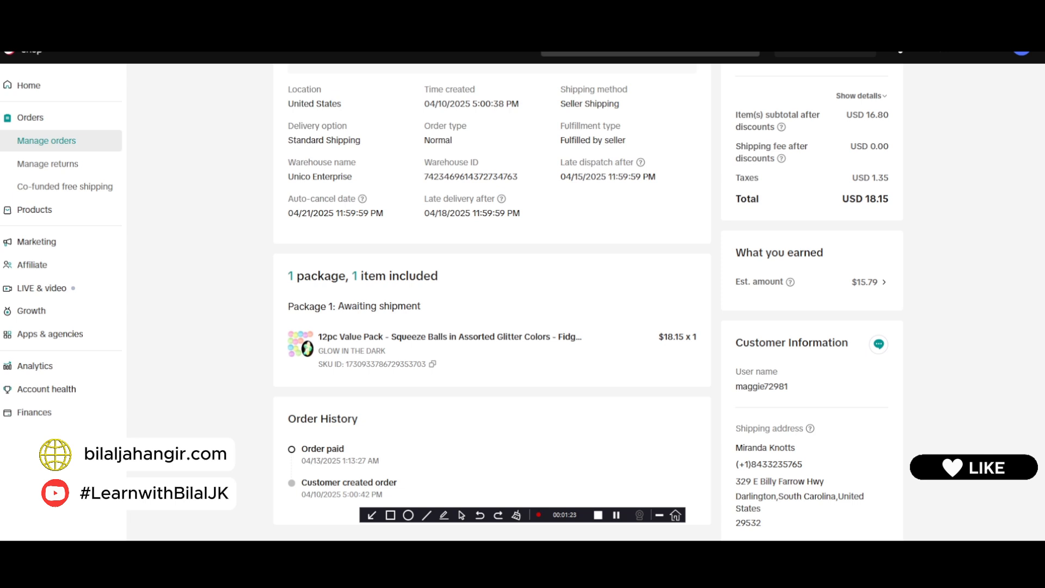
{"action": "double_click", "coordinate": [747, 523]}
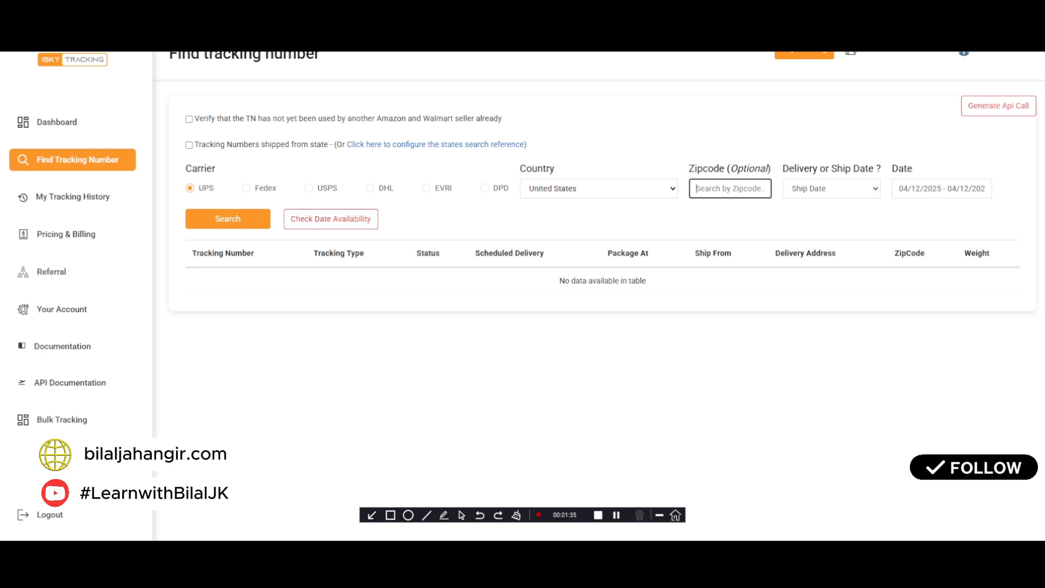
Enter 29532 as the ZIP code for the UPS tracking search
{"action": "type", "text": "29532"}
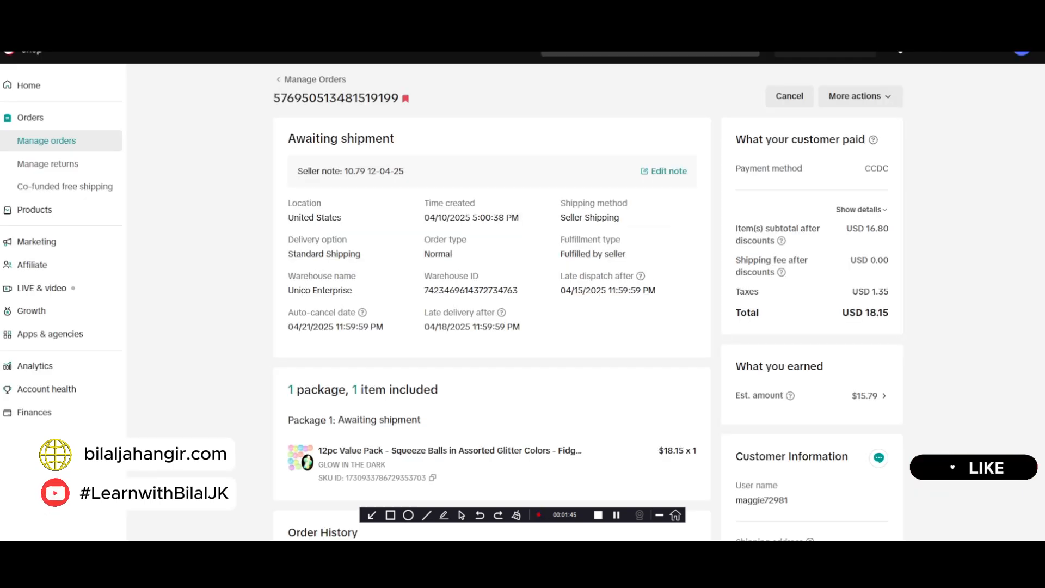
Select fields in the order's details to review them before returning to the tracking search
{"action": "double_click", "coordinate": [449, 202]}
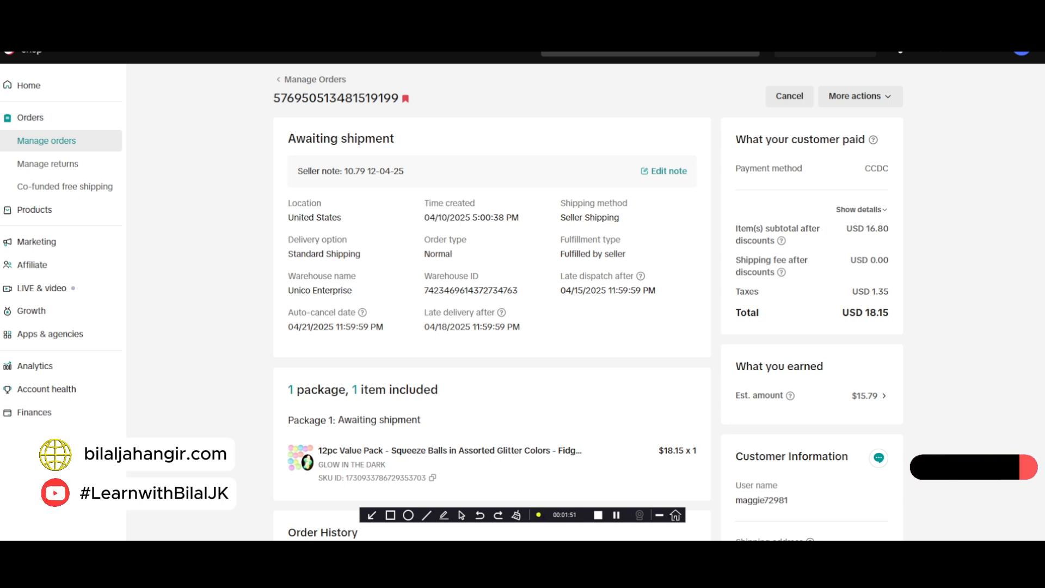
{"action": "double_click", "coordinate": [441, 217]}
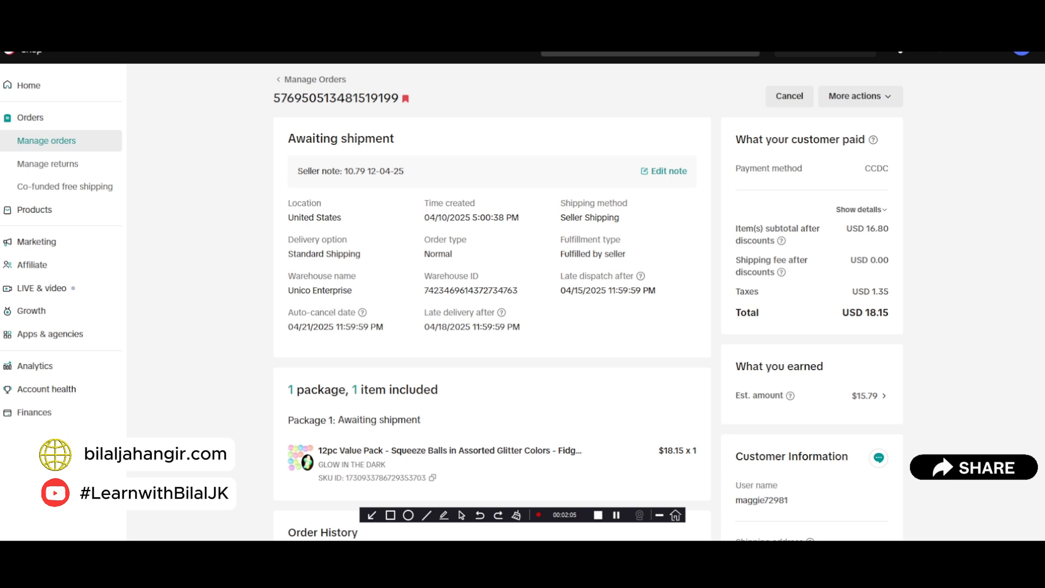
{"action": "double_click", "coordinate": [433, 218]}
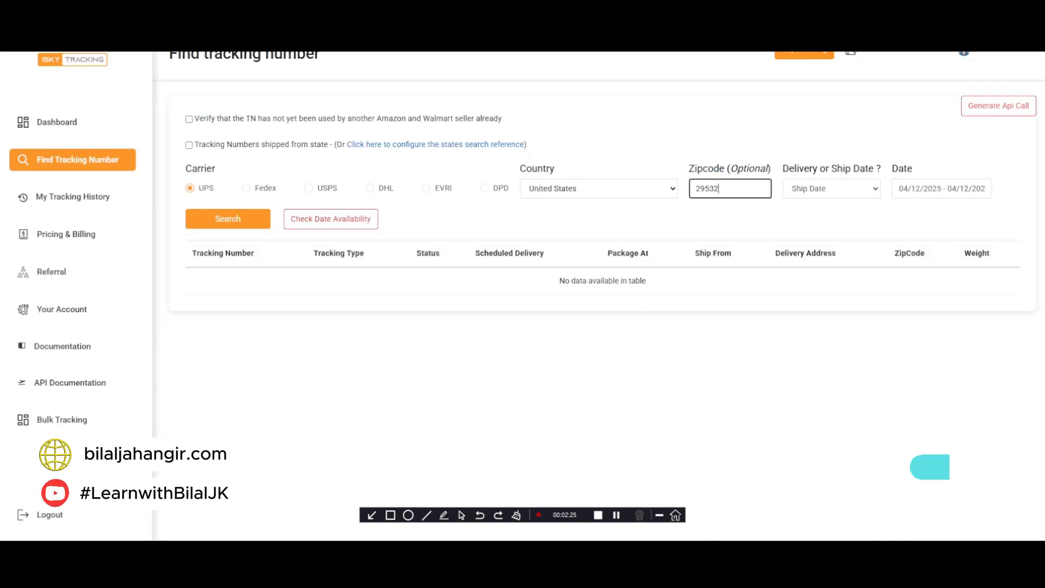
Search UPS tracking numbers for ZIP 29532 with ship dates April 11–13, 2025
{"action": "left_click", "coordinate": [940, 188]}
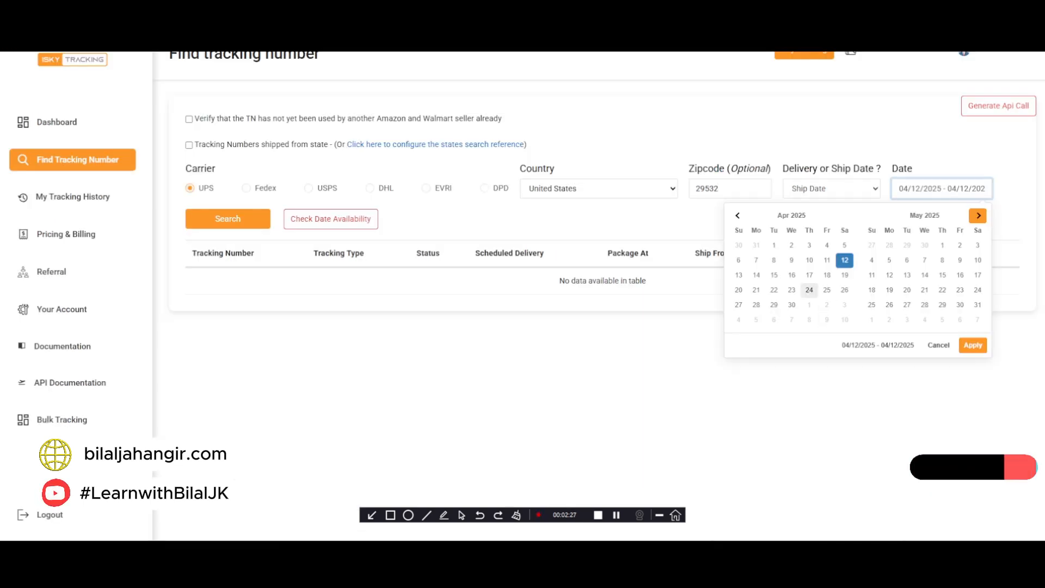
{"action": "left_click", "coordinate": [827, 260]}
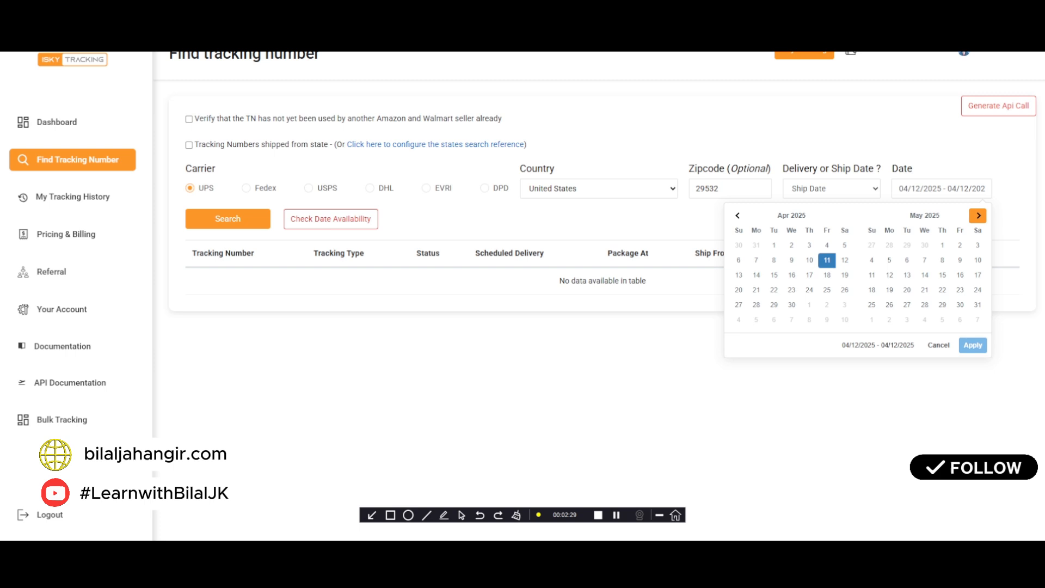
{"action": "left_click", "coordinate": [738, 275]}
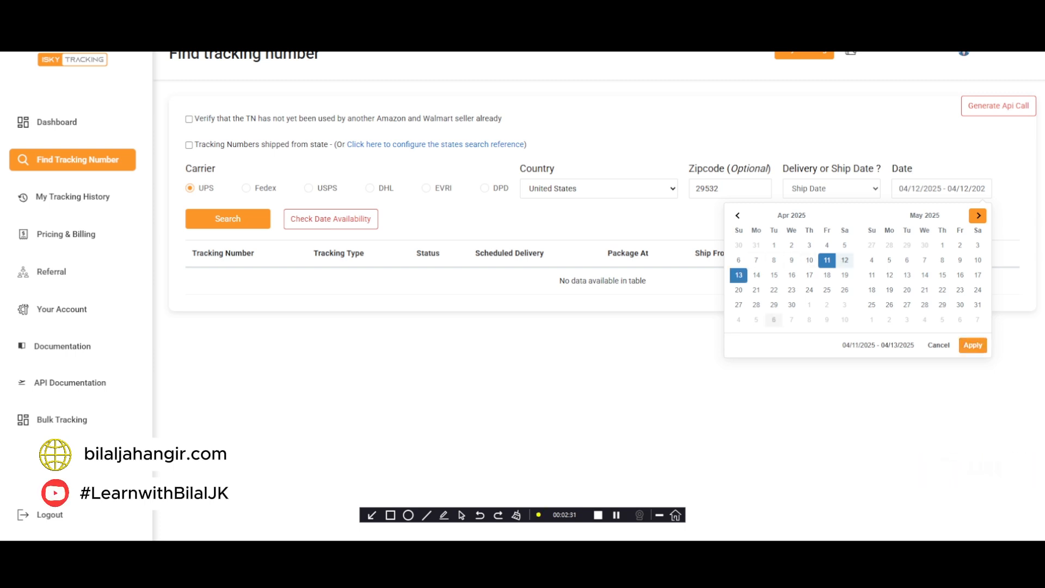
{"action": "left_click", "coordinate": [973, 345]}
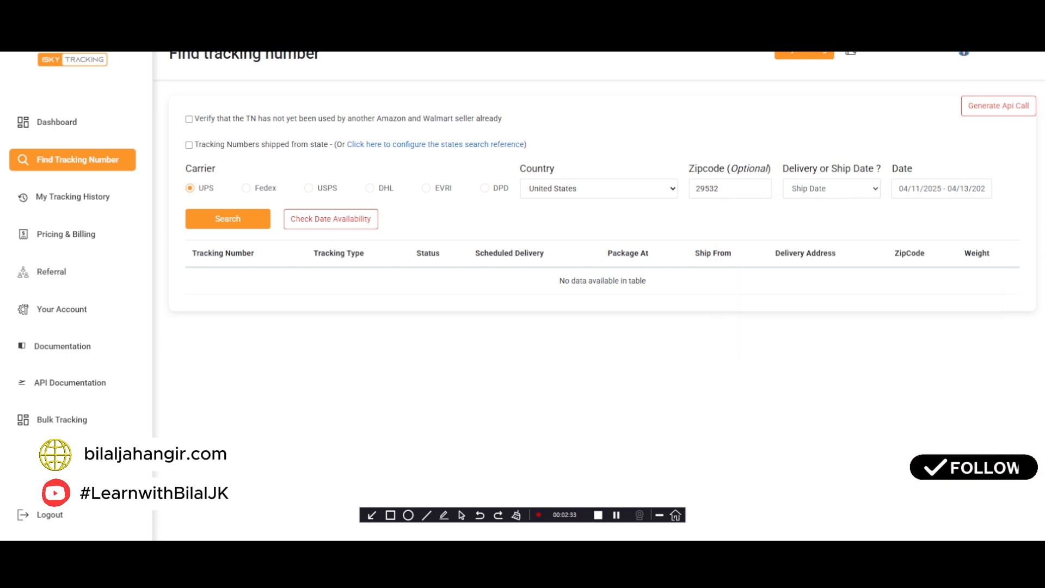
{"action": "left_click", "coordinate": [228, 219]}
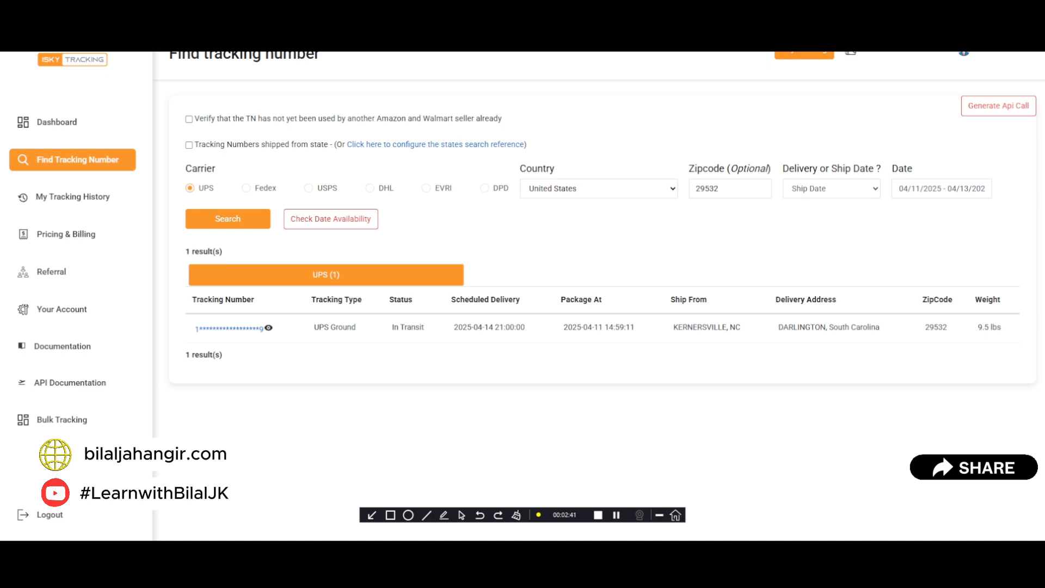
{"action": "double_click", "coordinate": [334, 326]}
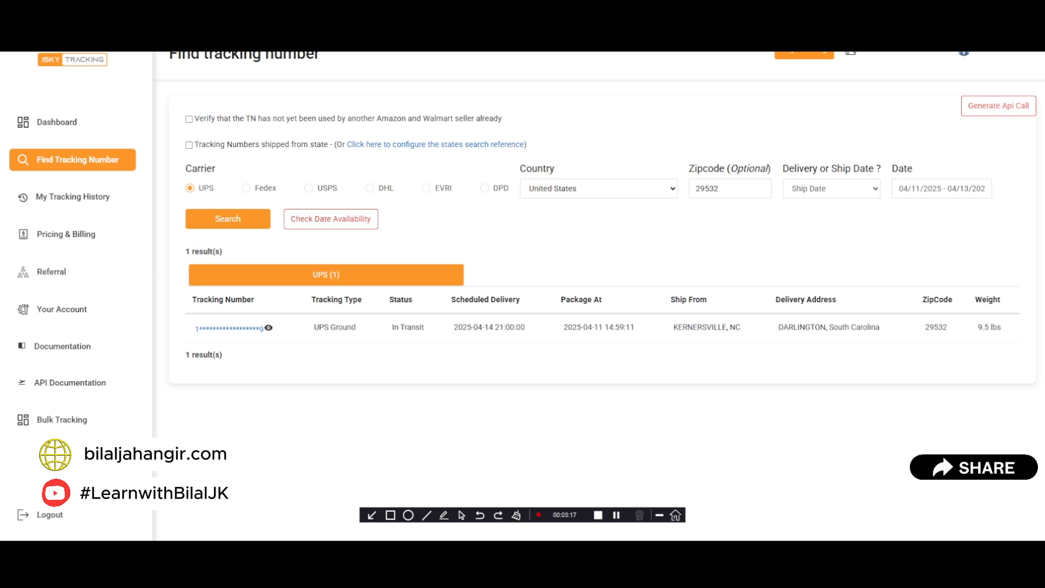
{"action": "left_click", "coordinate": [350, 218]}
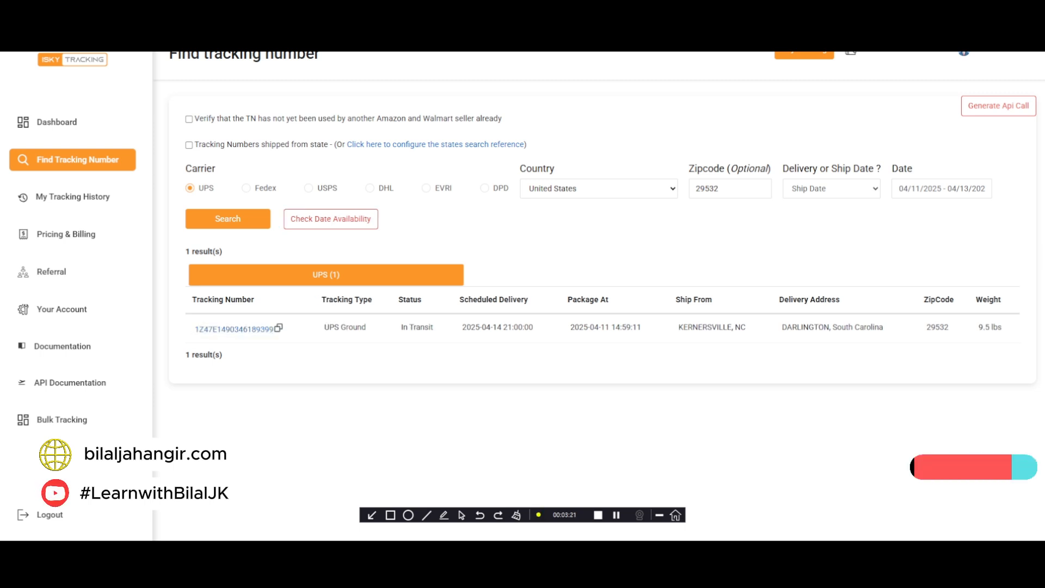
{"action": "left_click", "coordinate": [279, 328]}
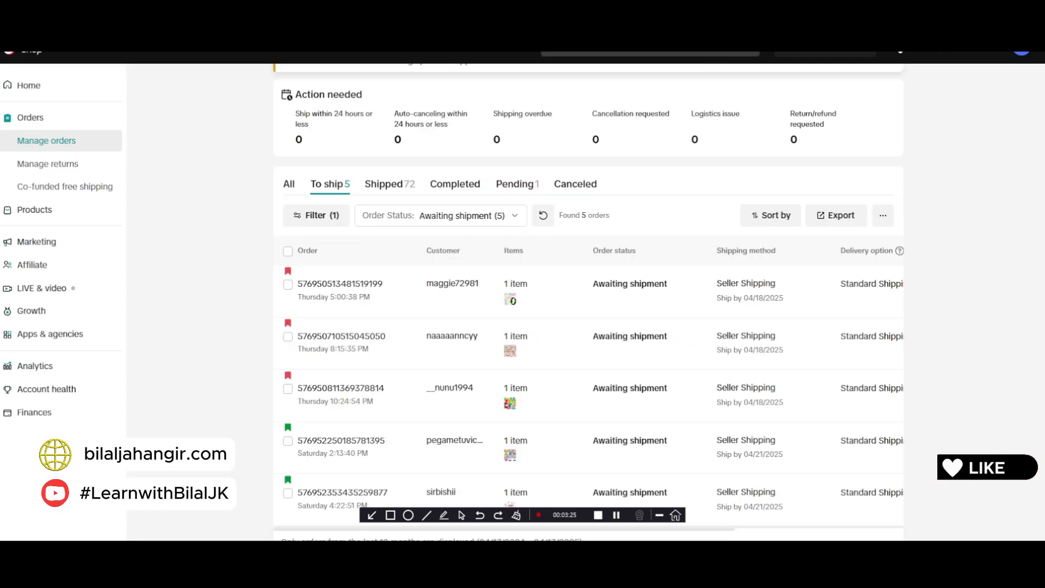
{"action": "mouse_move", "coordinate": [453, 283]}
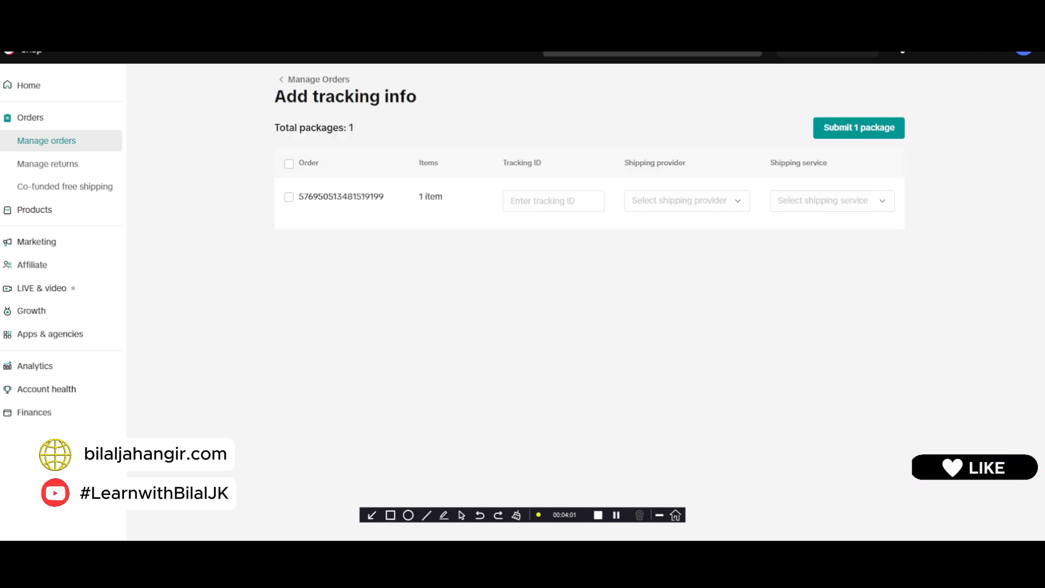
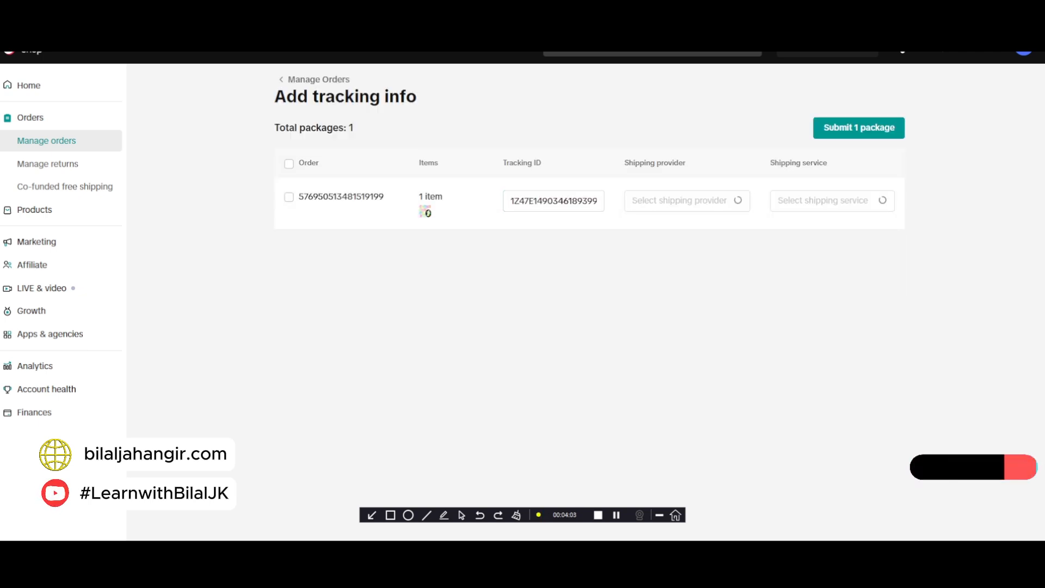
{"action": "left_click", "coordinate": [687, 201]}
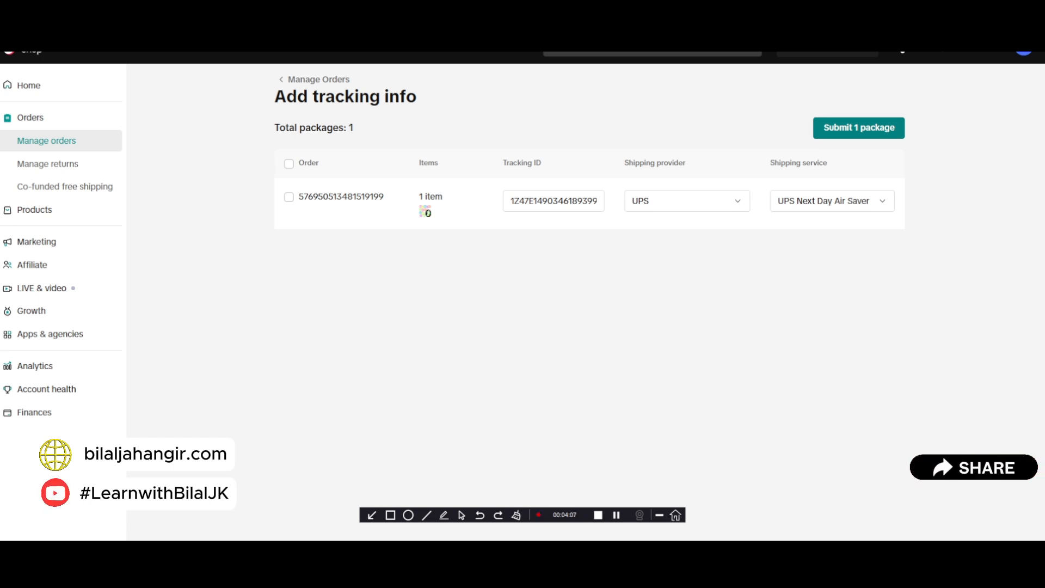
{"action": "left_click", "coordinate": [858, 127]}
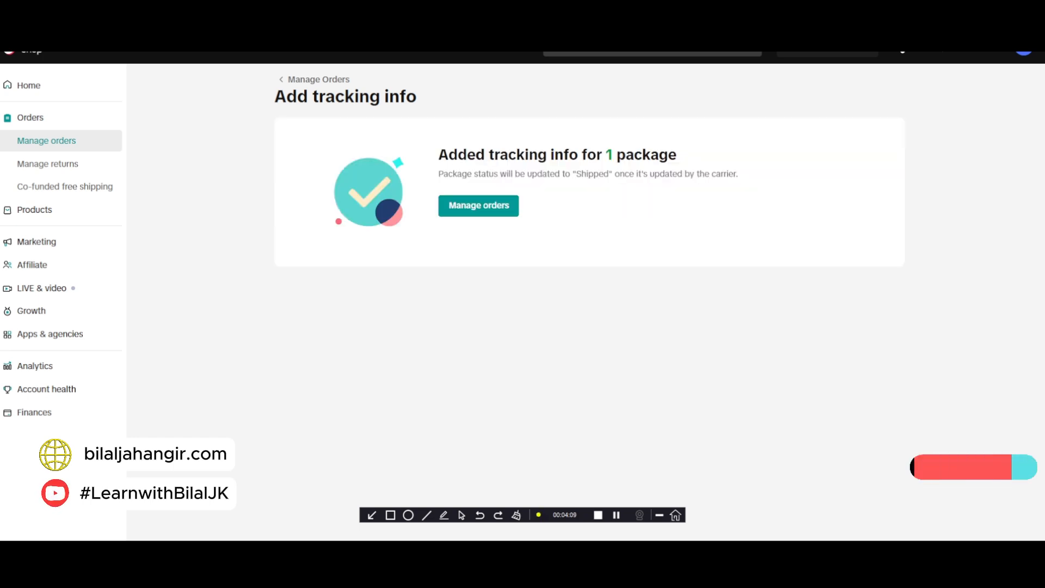
{"action": "left_click", "coordinate": [478, 206]}
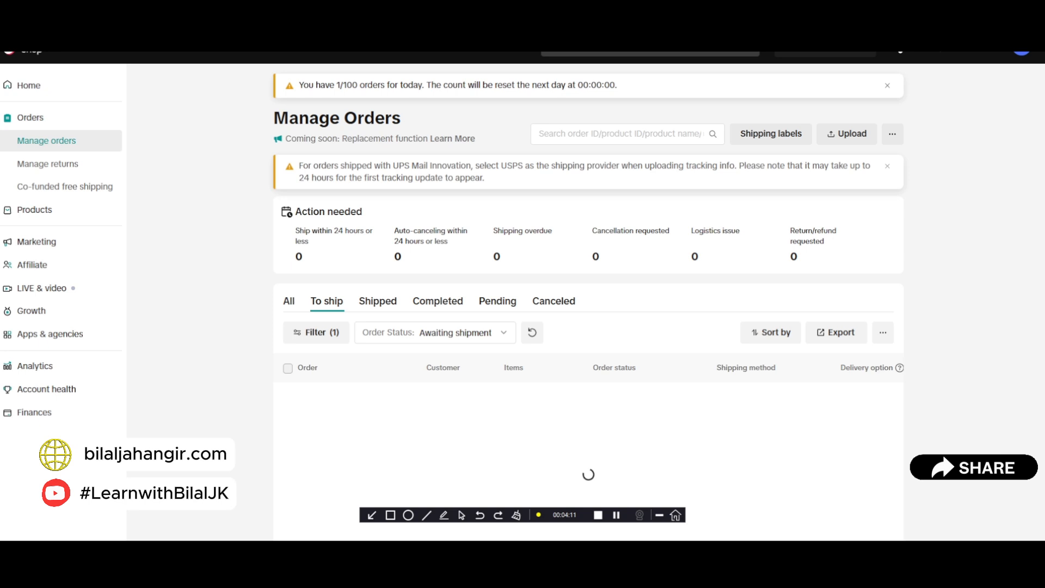